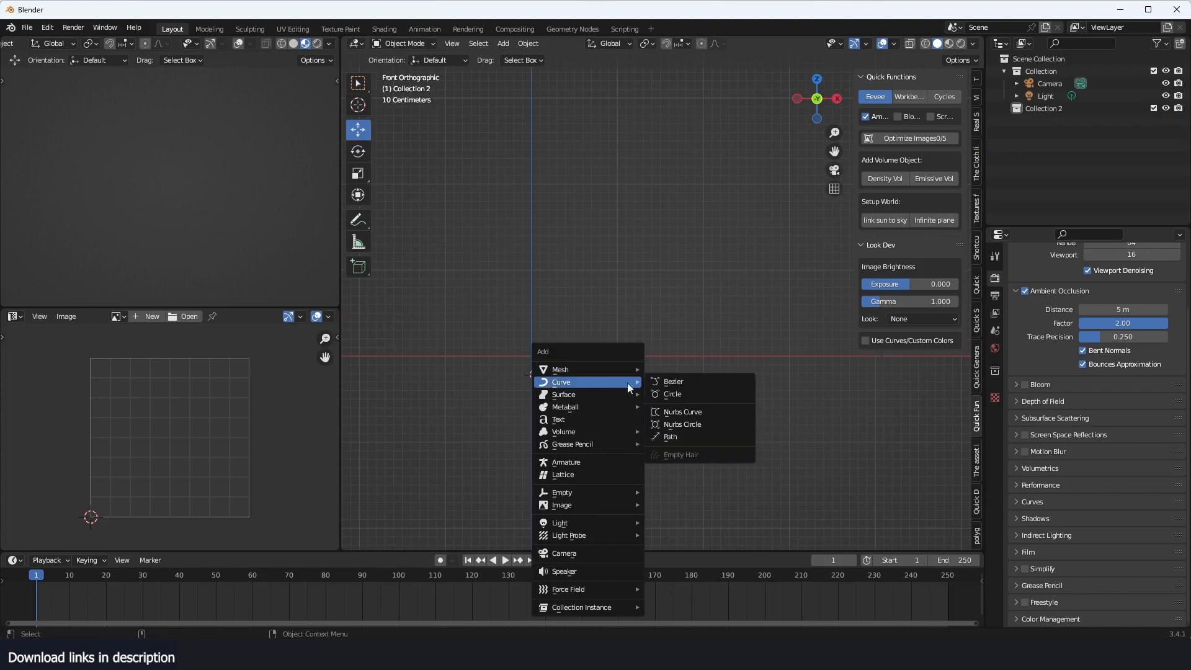
Add a Bezier curve and bend its points into a multi-turn spiral
click(673, 382)
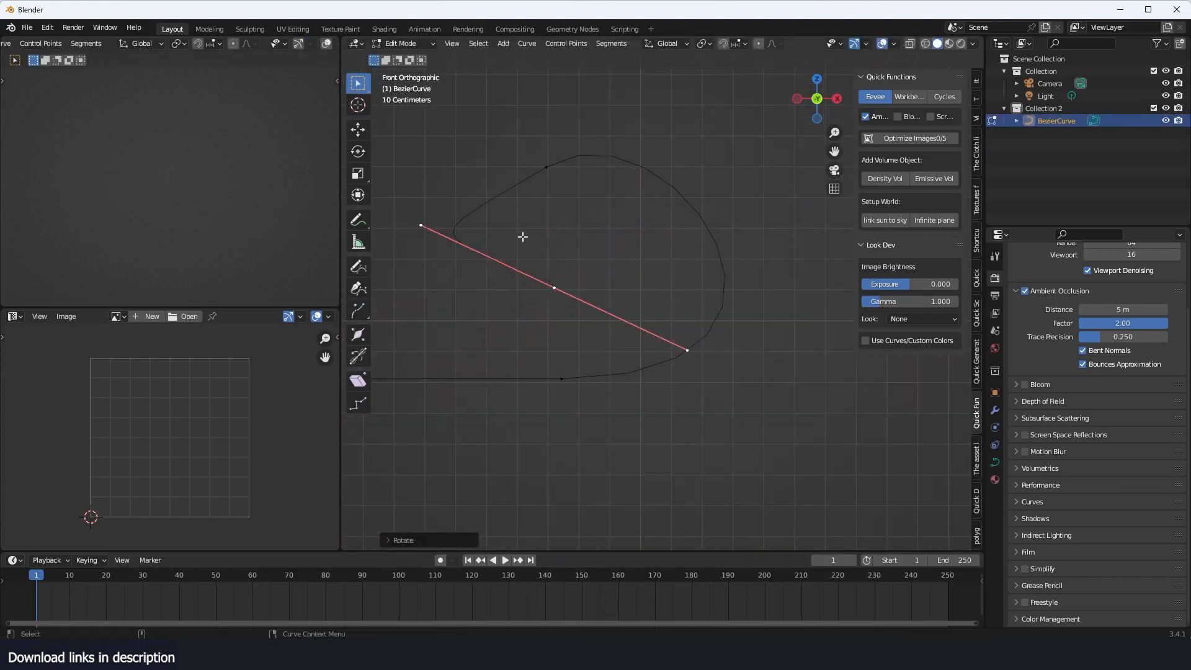
key(shift+s)
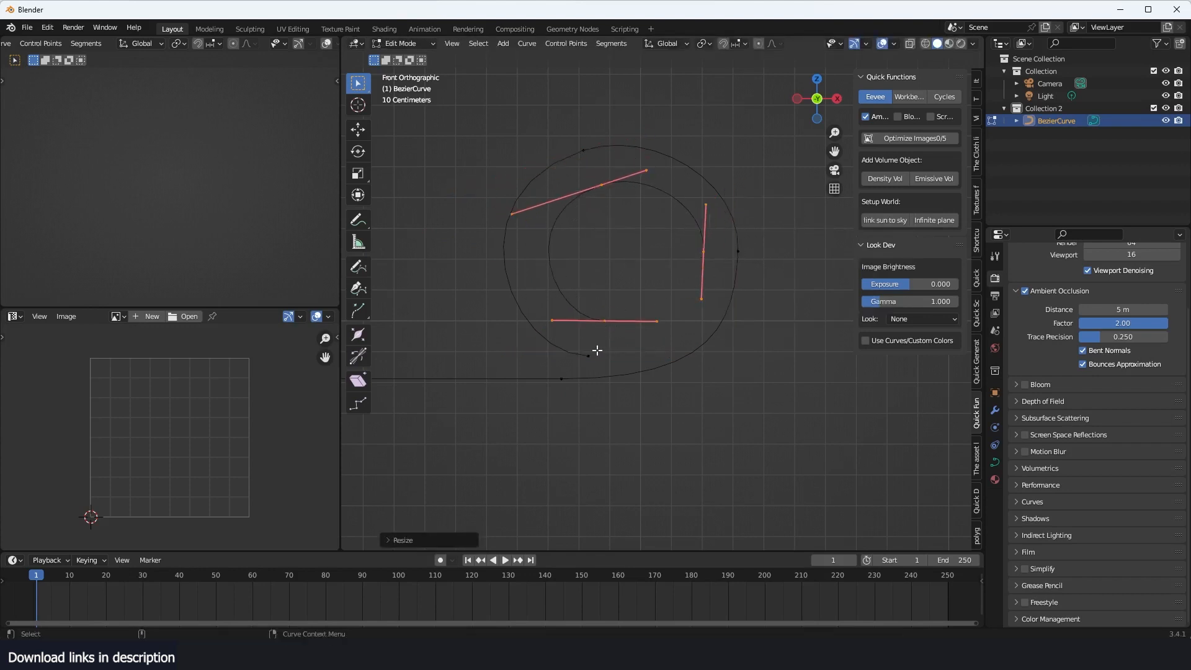
key(Tab)
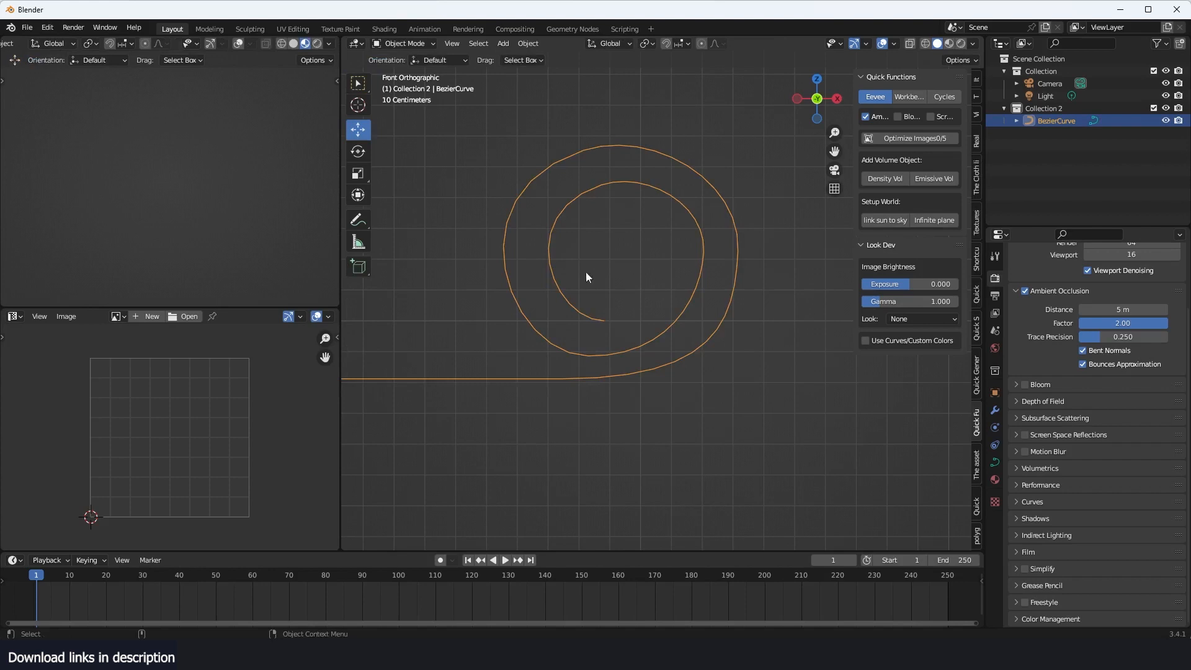
key(Tab)
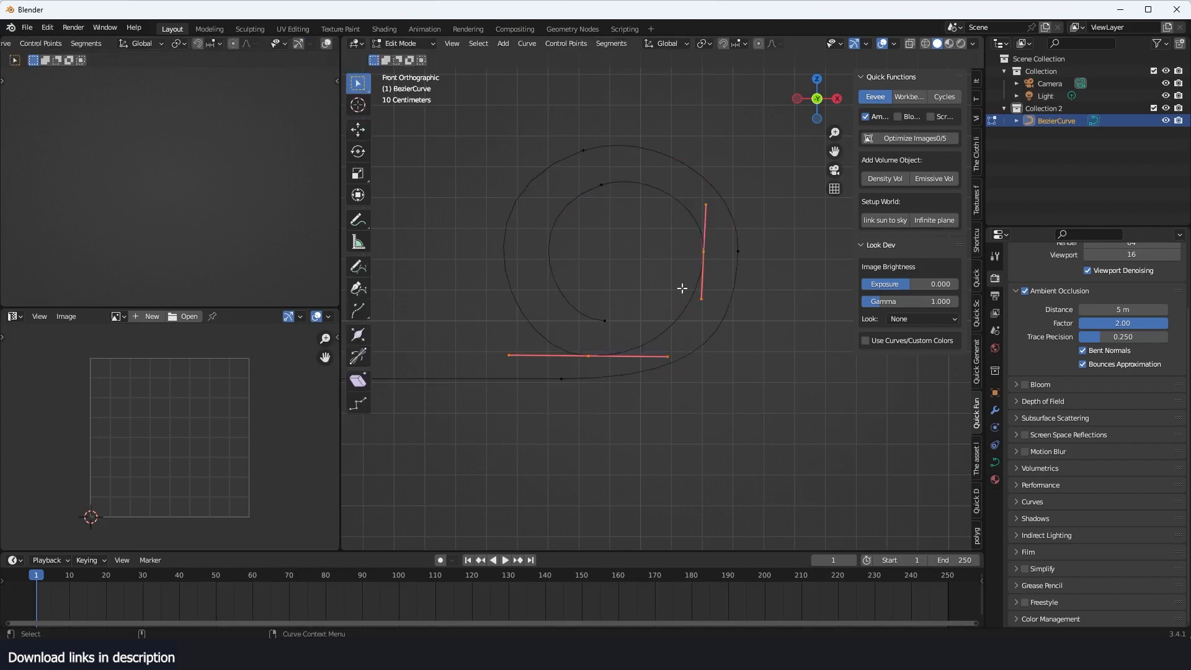
key(shift+d)
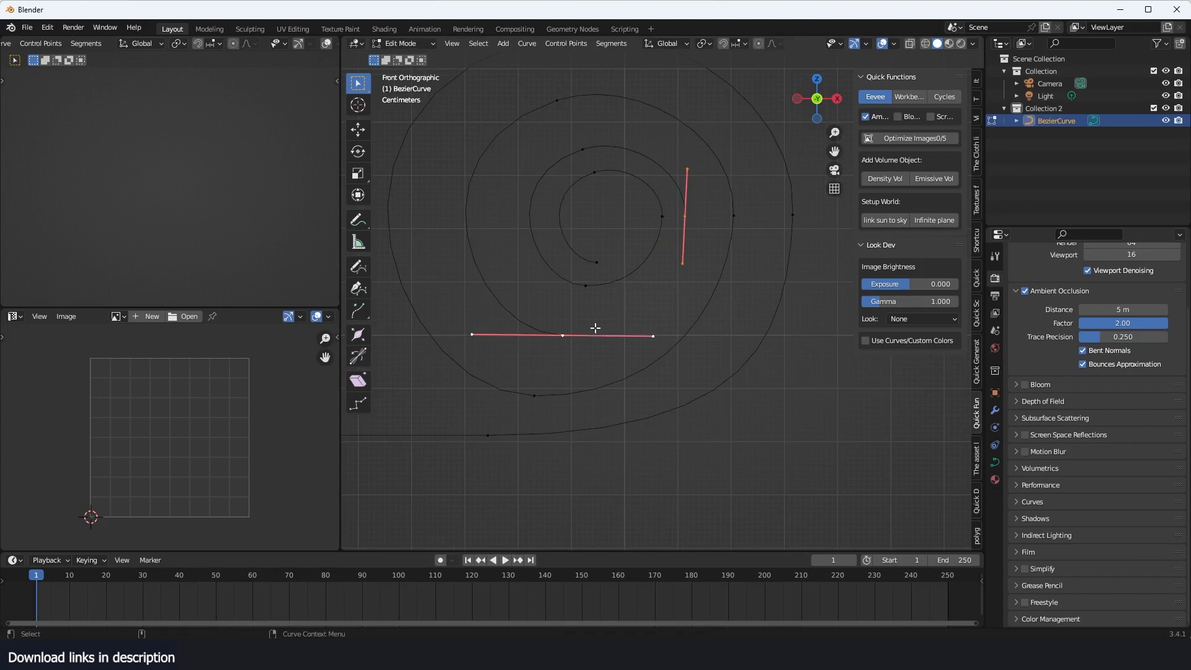
key(Tab)
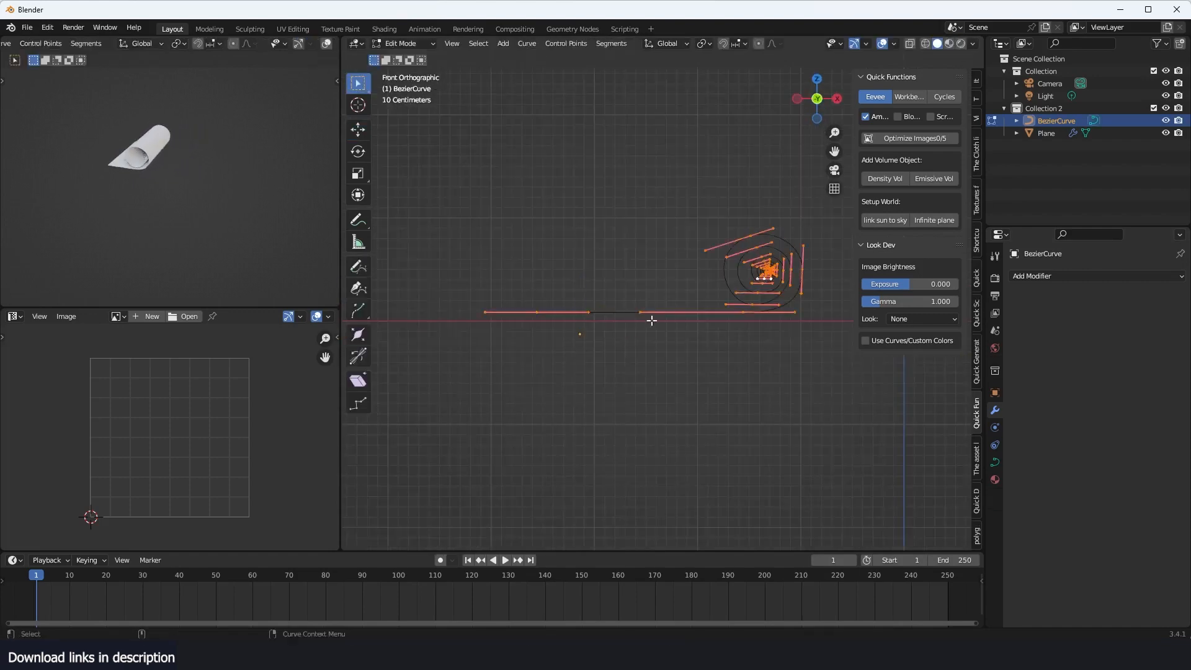
Add an Array modifier to the plane and raise its count to fill the spiral
click(1045, 133)
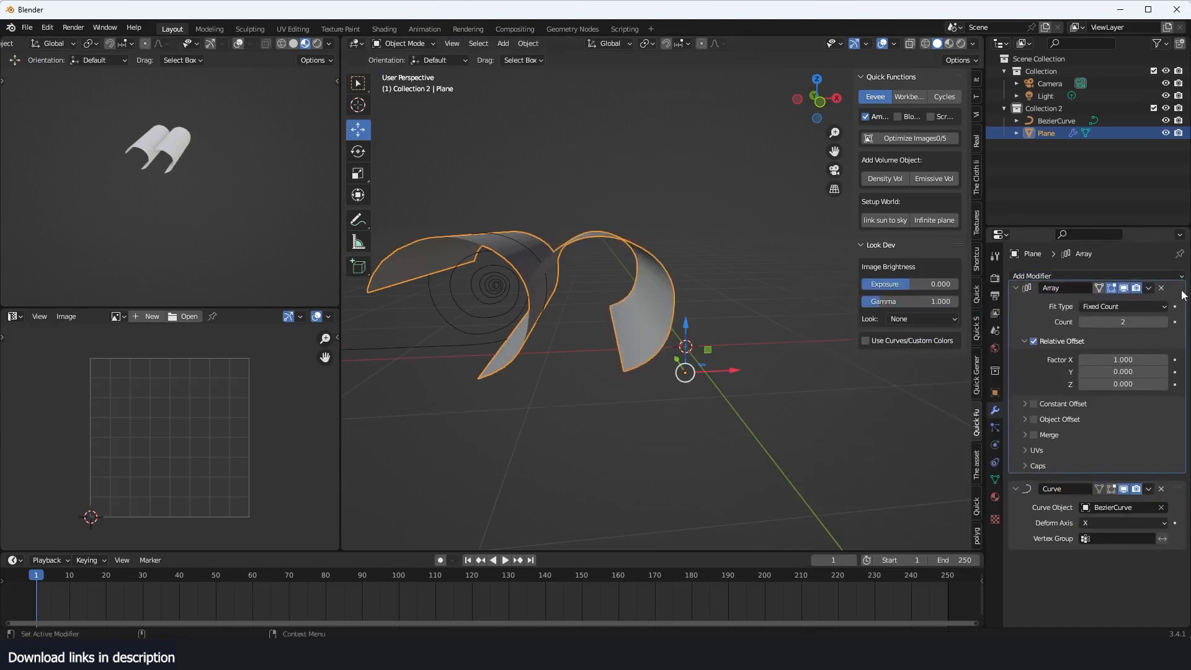
click(1164, 331)
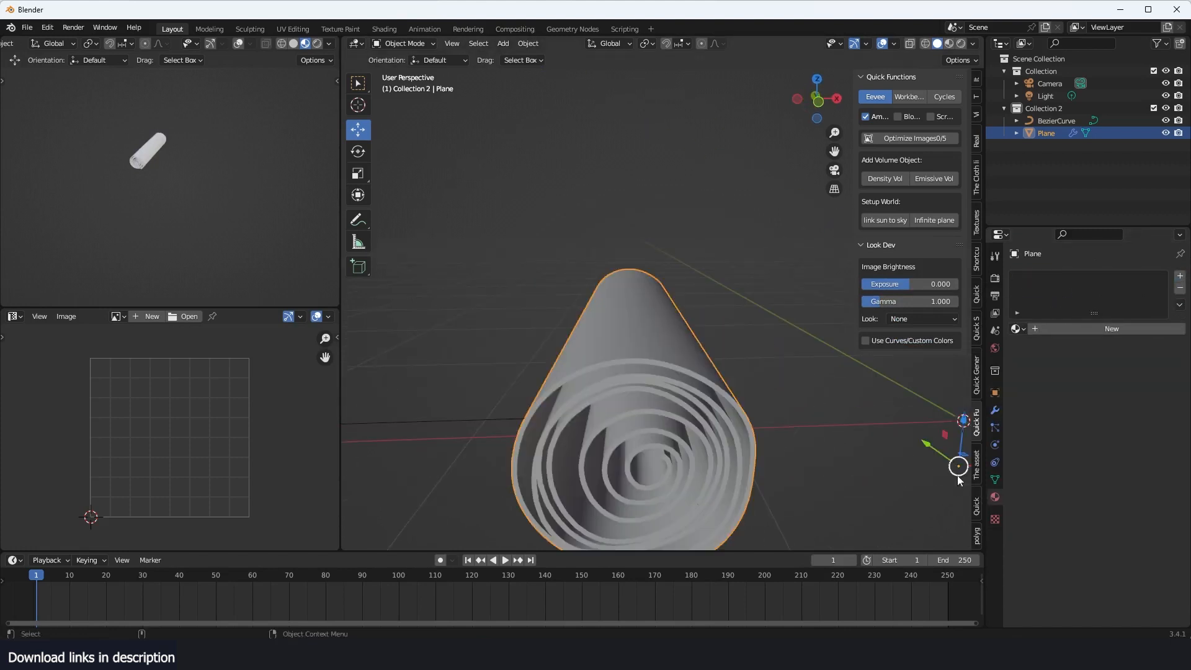
Apply the red checked fabric and the dark fabric 1.003 to the carpet roll
click(977, 450)
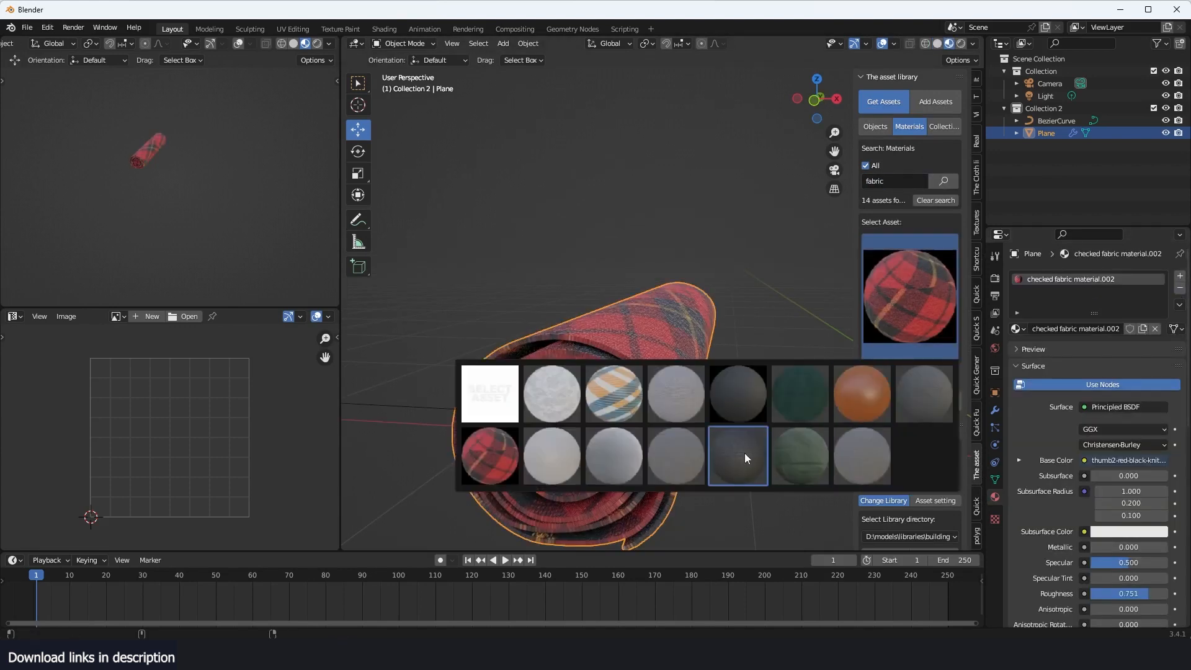
click(734, 456)
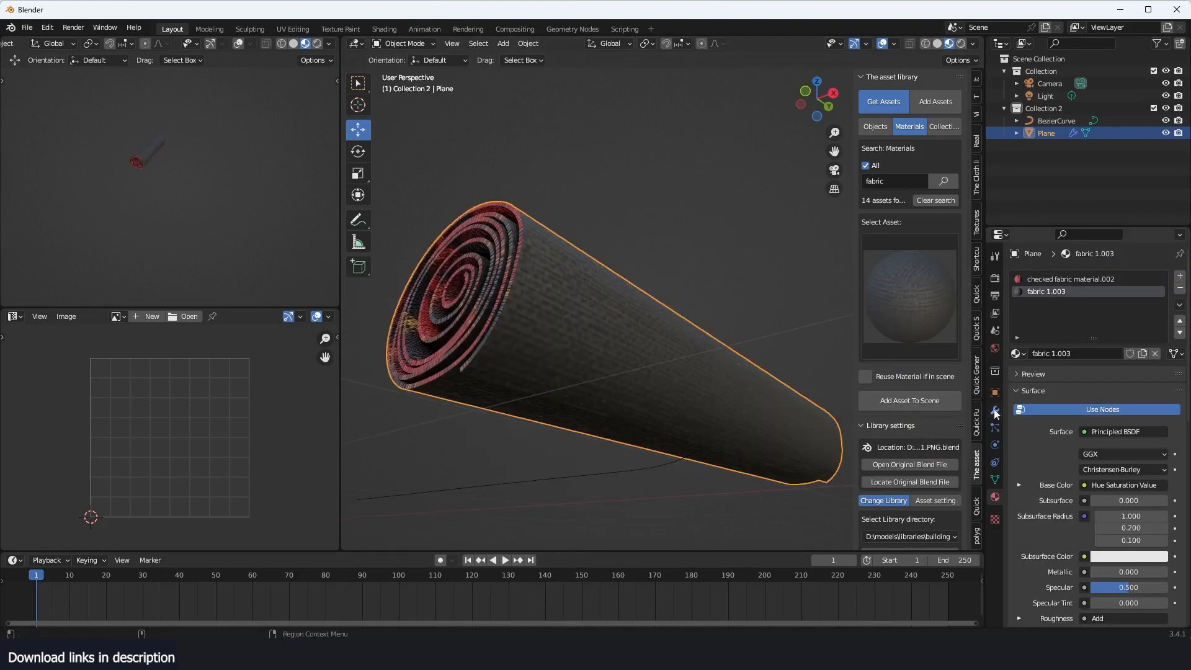
click(993, 410)
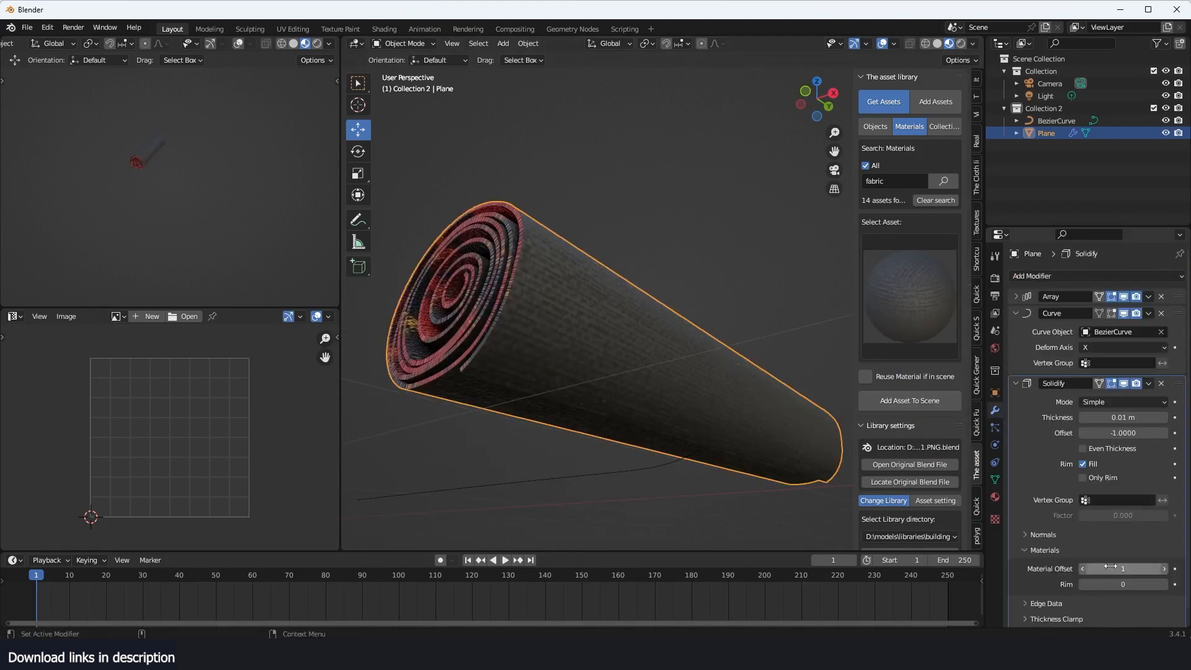